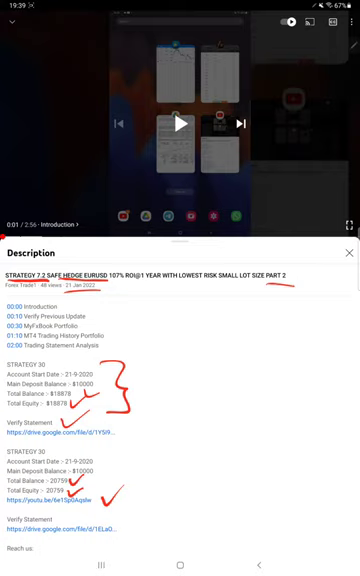
# Step: Follow the description link to the verified account's Myfxbook stats page
pyautogui.click(180, 575)
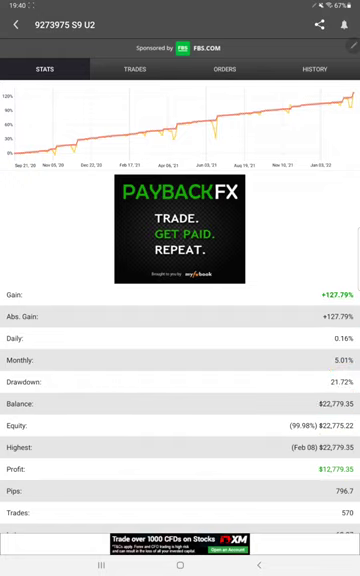
# Step: Review the account's stats and closed trade history, then switch to MetaTrader 4
pyautogui.scroll(-3)
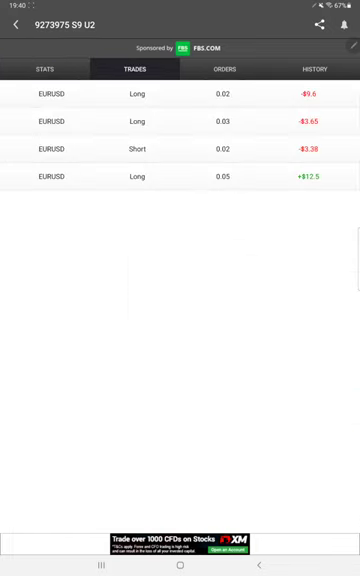
pyautogui.click(313, 69)
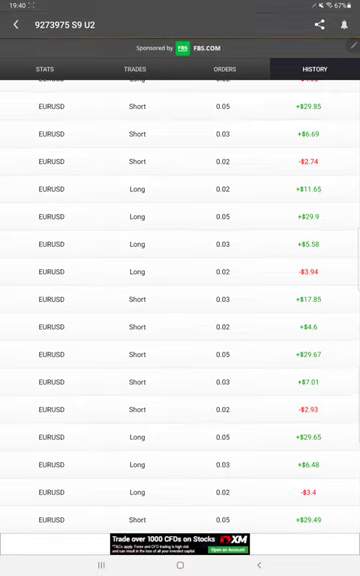
pyautogui.click(180, 562)
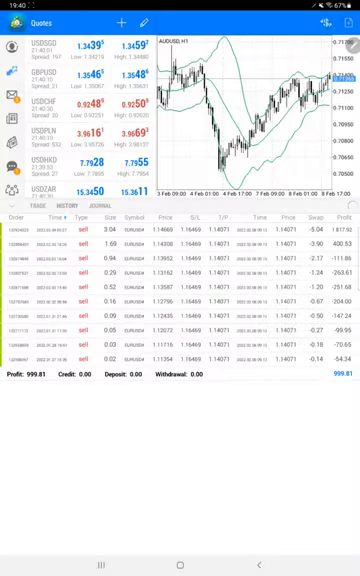
# Step: Scroll through the closed EURUSD sell orders and their profit in MetaTrader 4
pyautogui.scroll(-3)
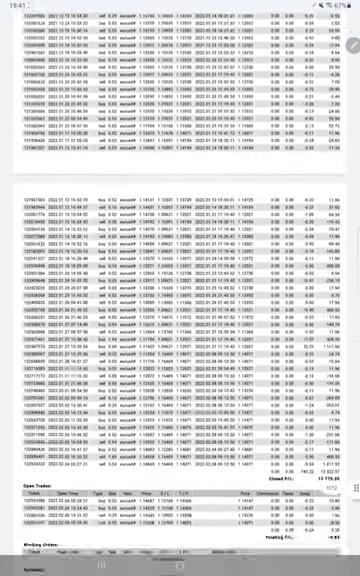
# Step: Handwrite R:R 1:1.41, break-even 41% and accuracy 61% on the statement summary
pyautogui.scroll(-3)
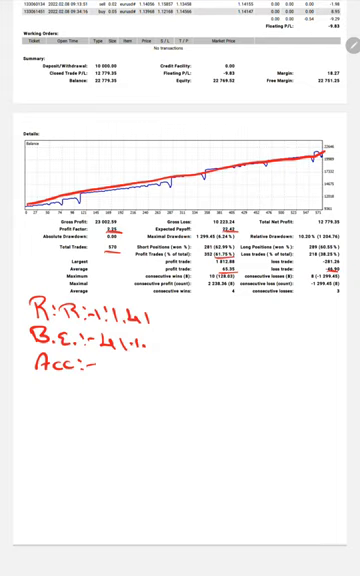
pyautogui.write('6(-1.')
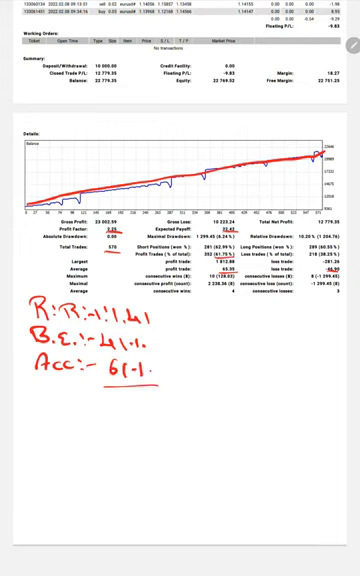